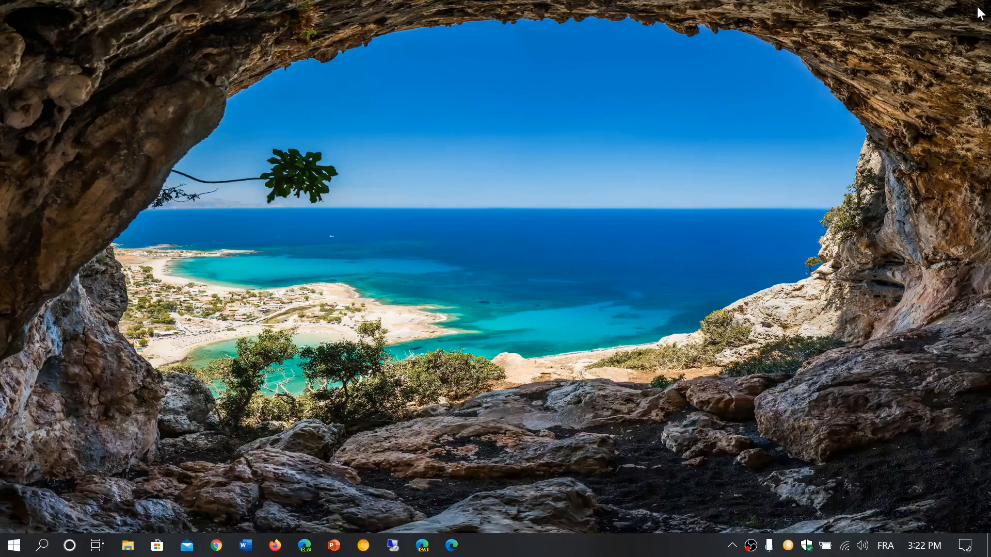
mouse_move(937, 259)
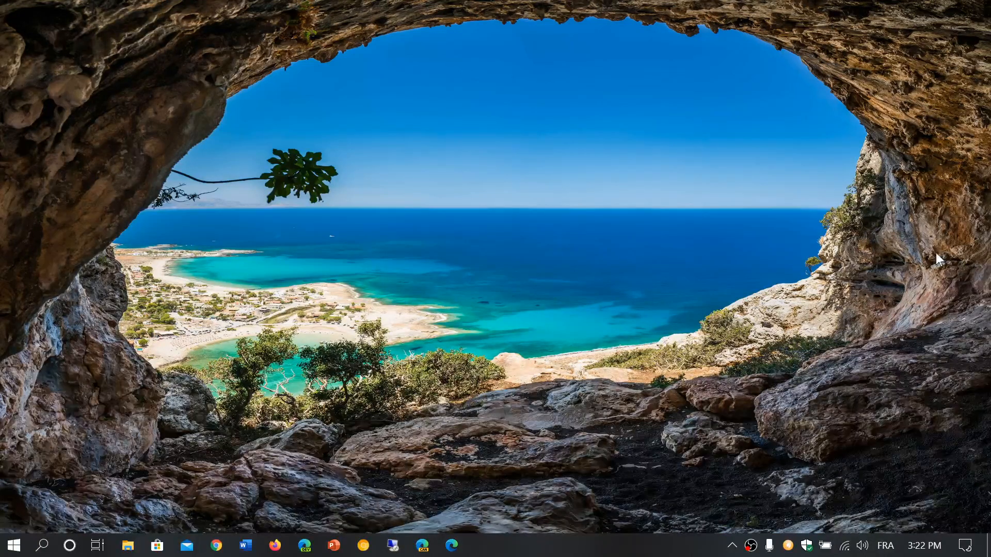
Step: Switch Bluetooth on from the Action Center quick action tile, then close the panel
left_click(965, 545)
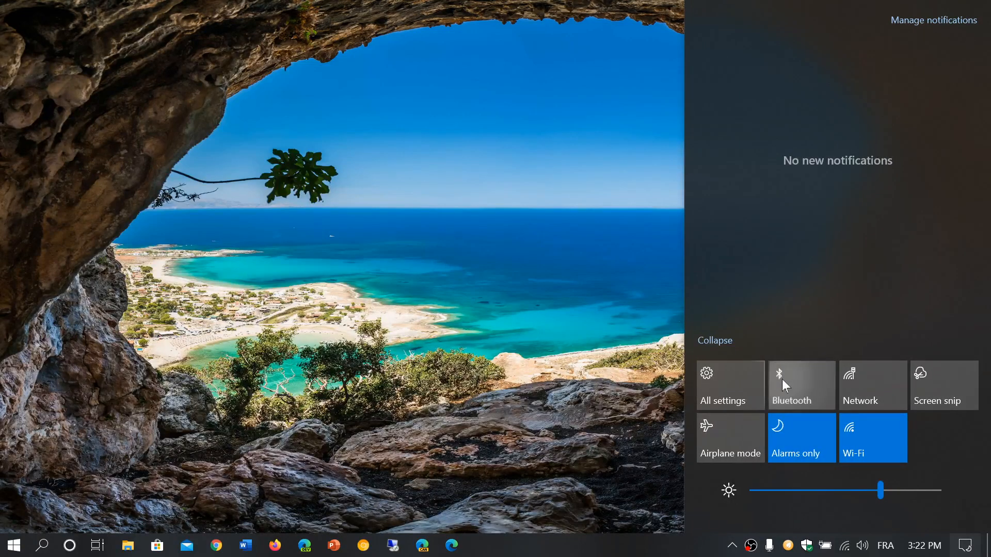
left_click(802, 385)
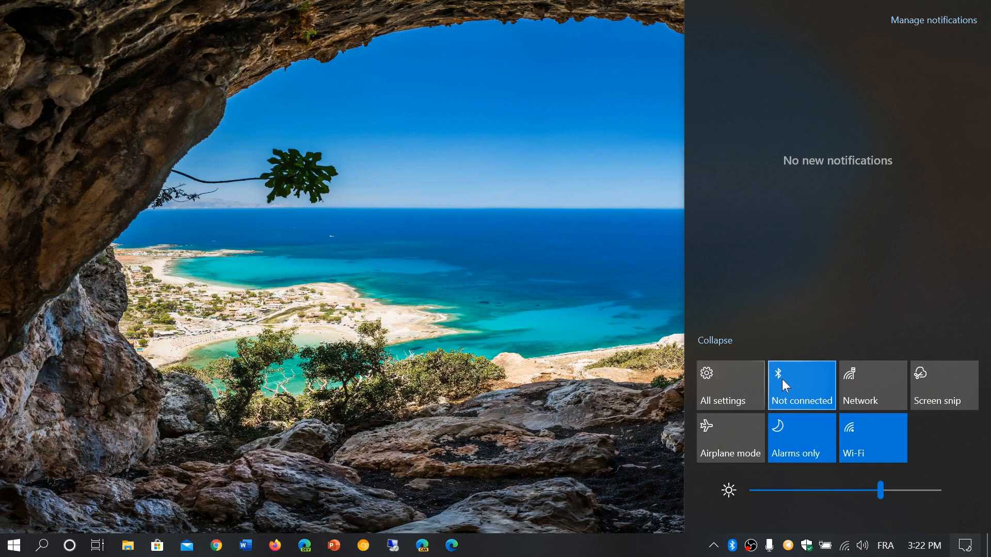
left_click(800, 386)
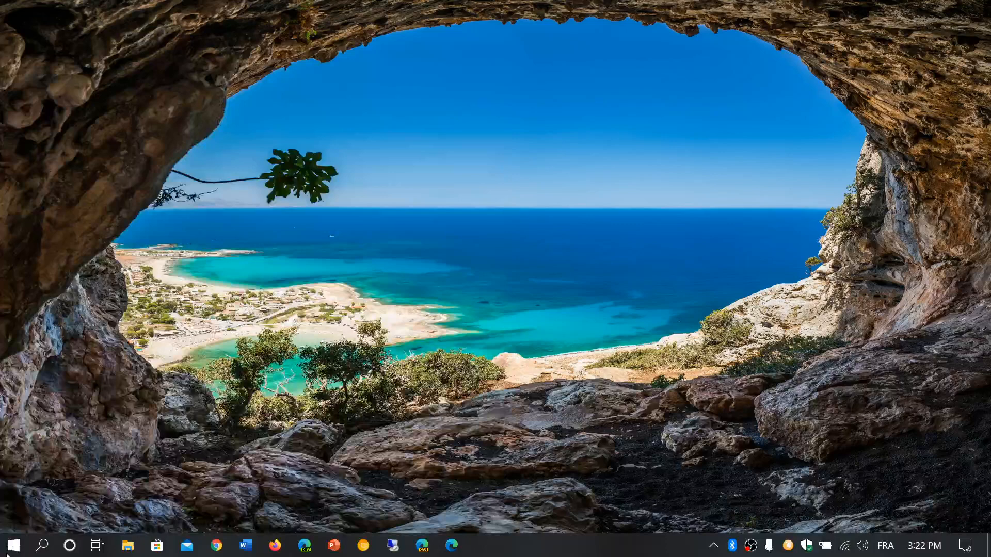
Step: Go to Settings > Devices > Bluetooth & other devices and scroll to the Swift Pair option
left_click(13, 545)
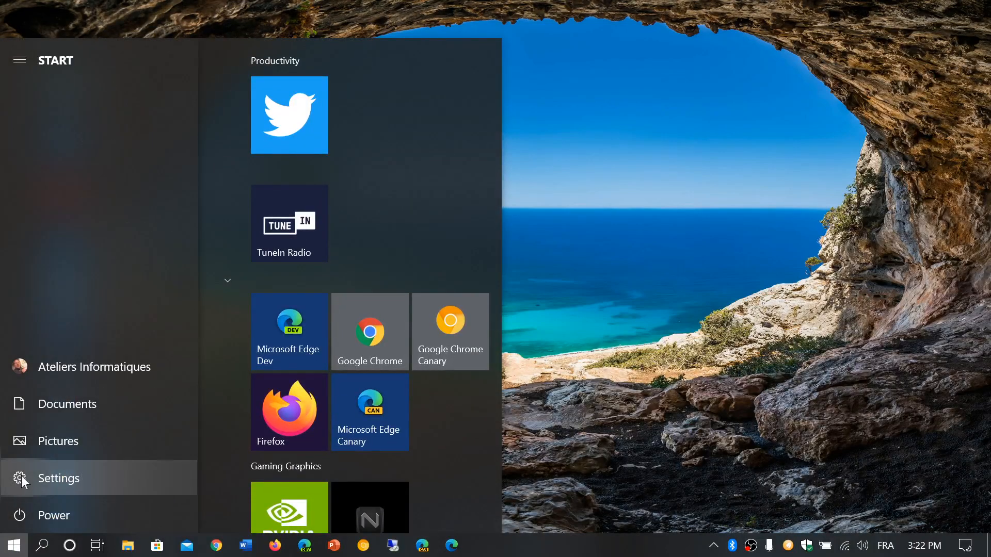
left_click(58, 478)
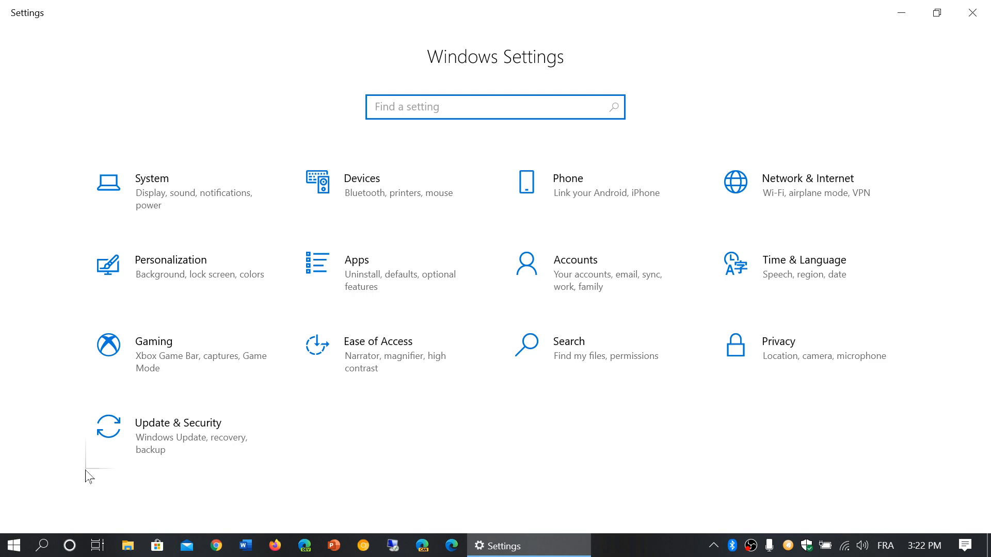
mouse_move(361, 194)
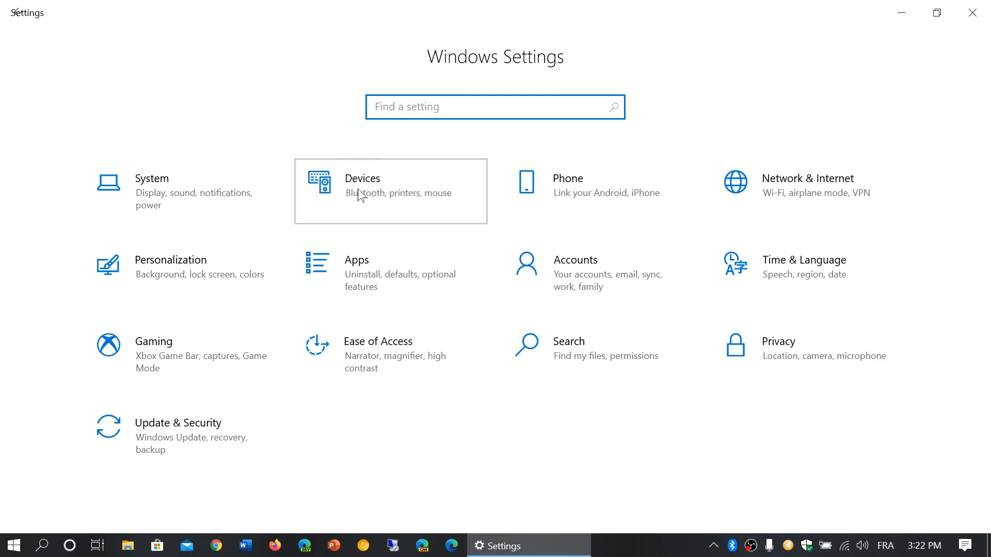
left_click(361, 178)
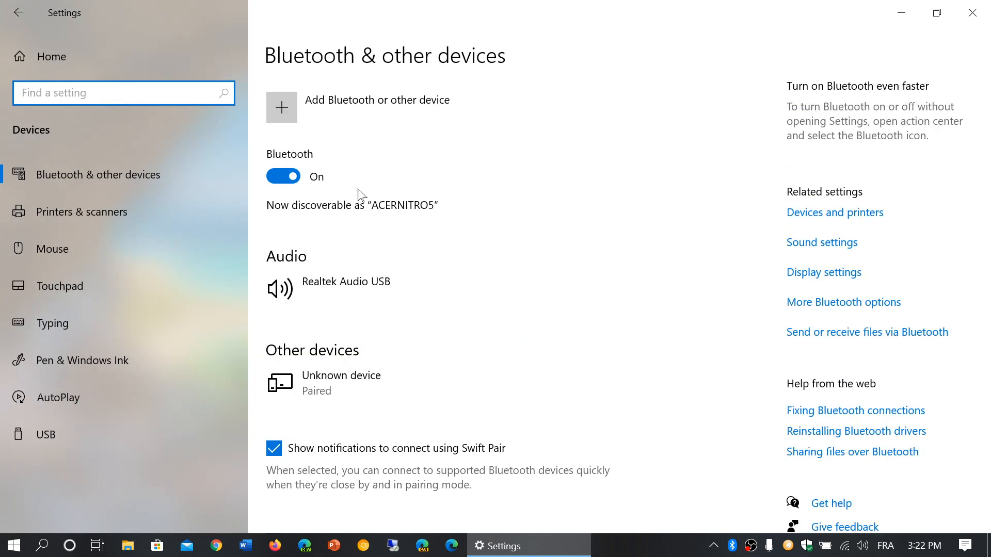
mouse_move(180, 178)
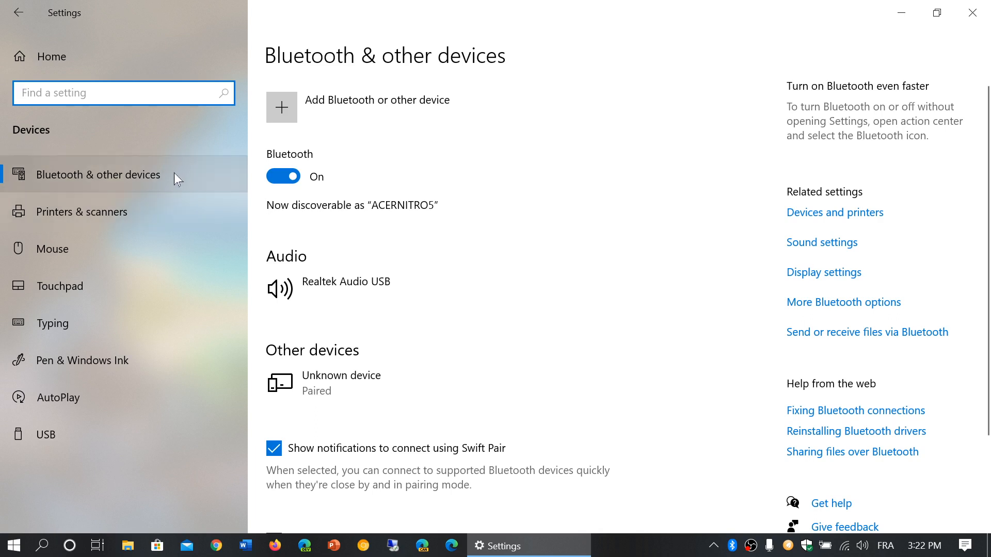
mouse_move(525, 255)
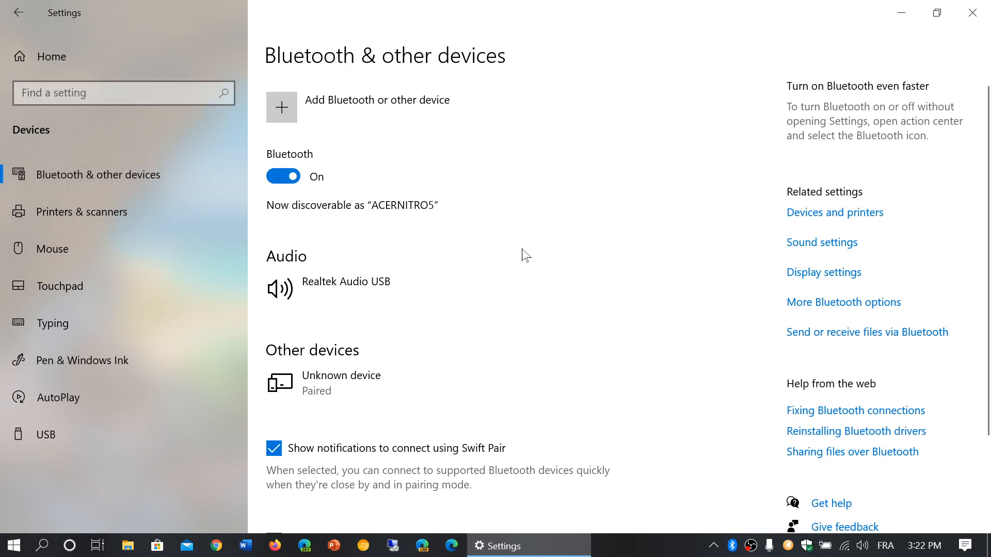
mouse_move(278, 529)
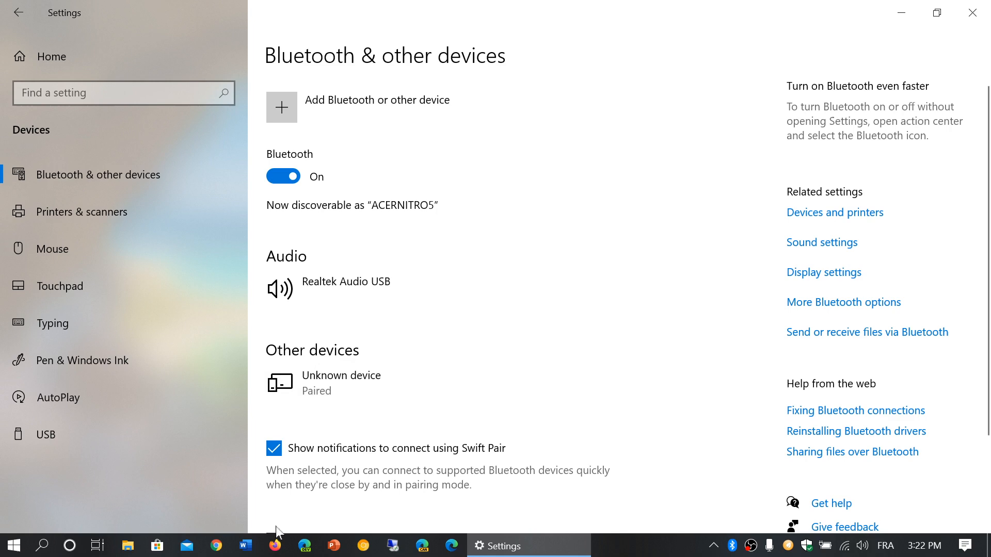
mouse_move(466, 463)
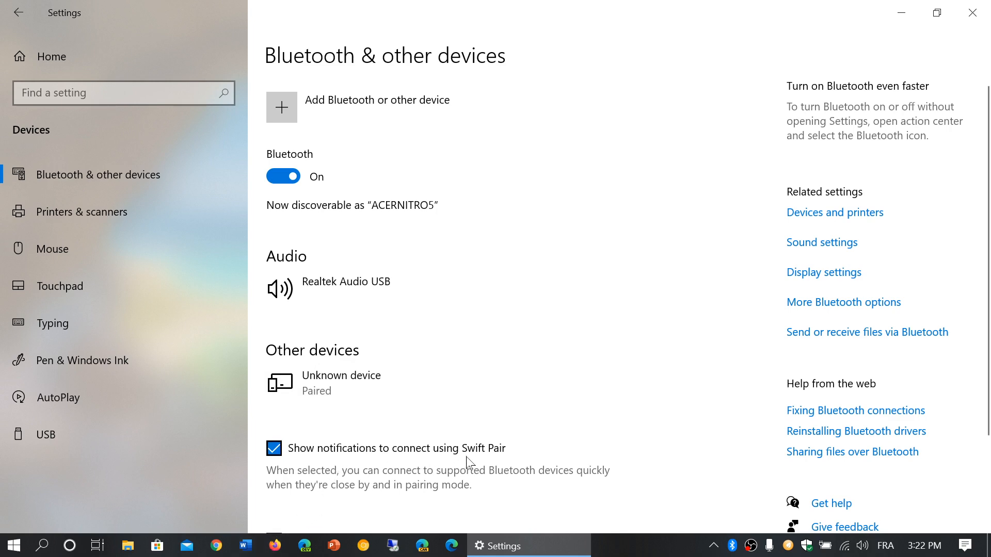
scroll("down", 3)
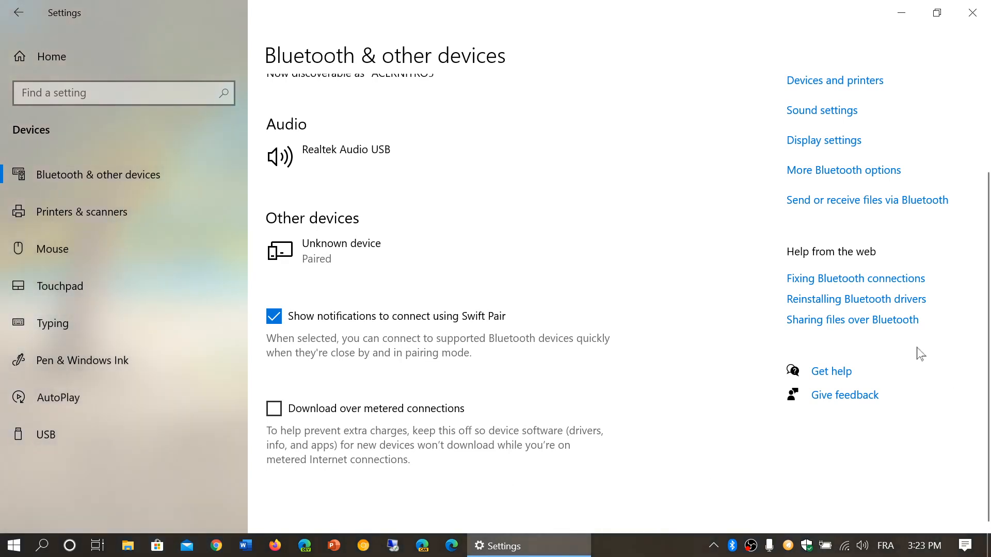
mouse_move(658, 247)
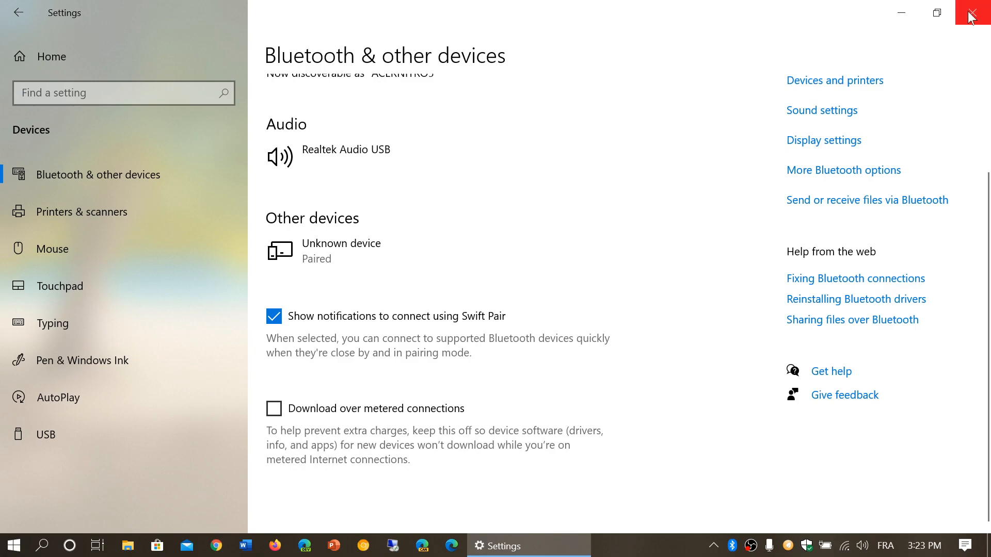
Step: Close Settings, then dismiss the OBEX Object Push and Galaxy S9+ notifications in Action Center
left_click(979, 12)
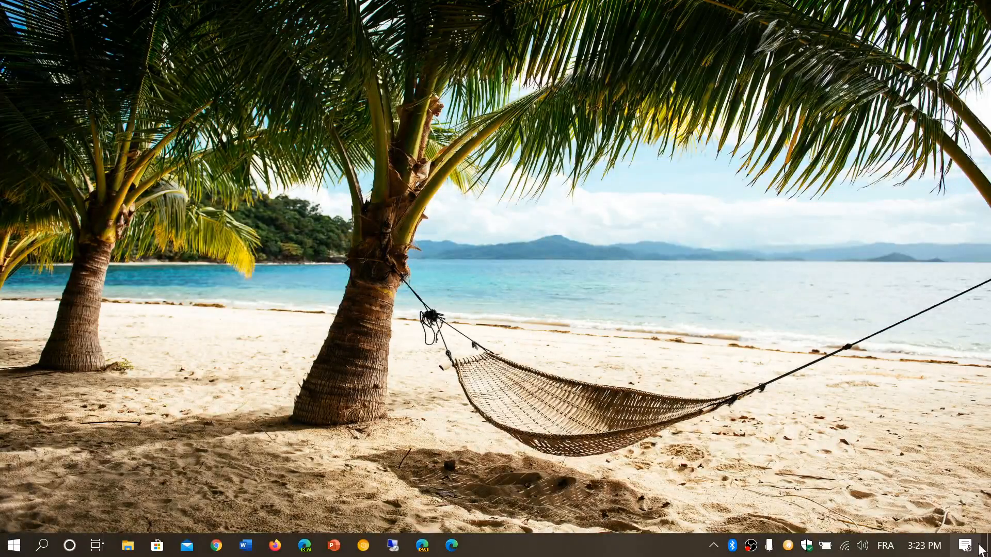
left_click(964, 545)
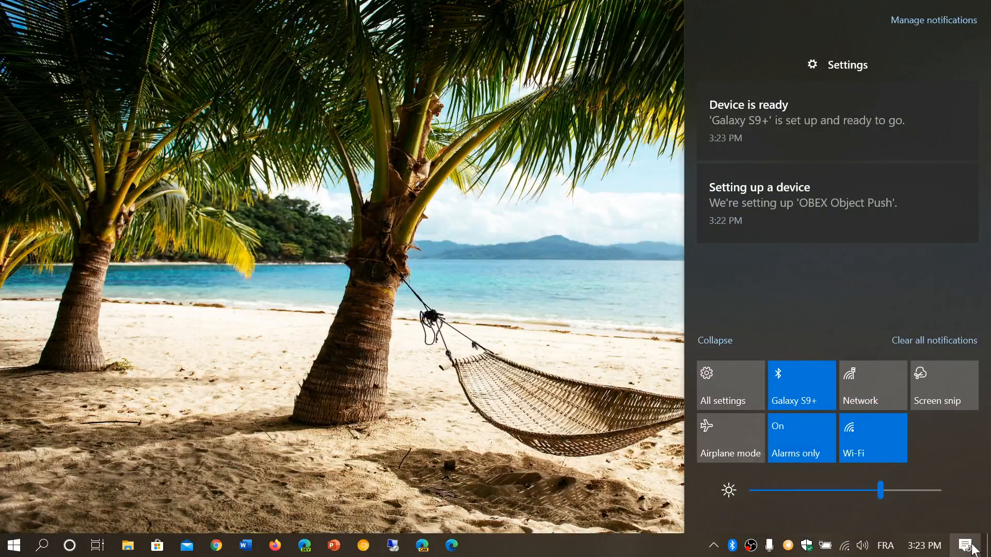
left_click(800, 437)
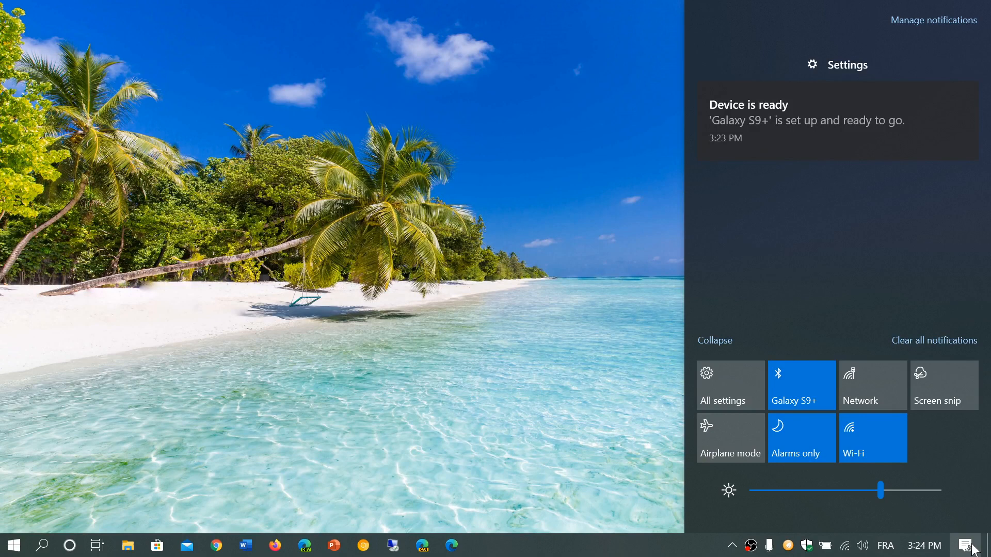
left_click(933, 340)
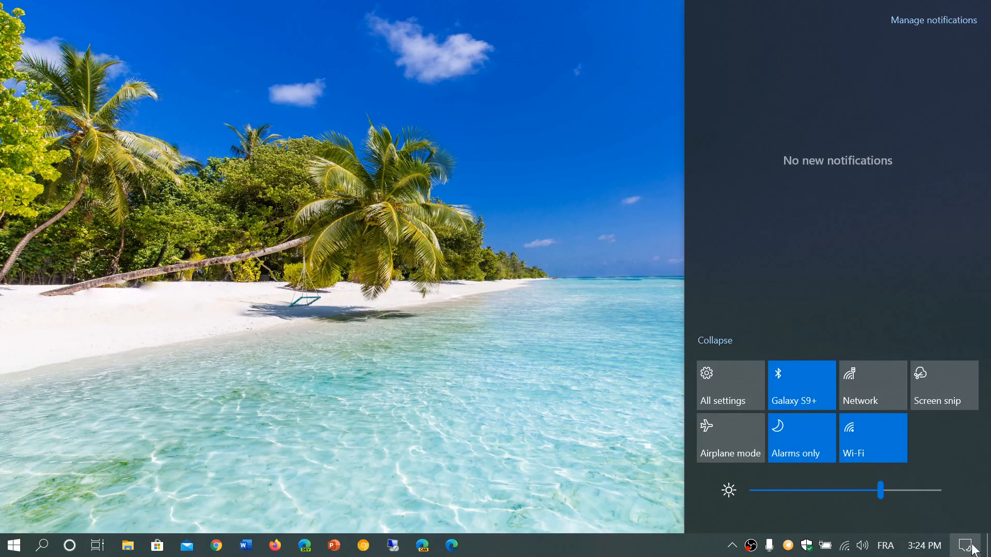